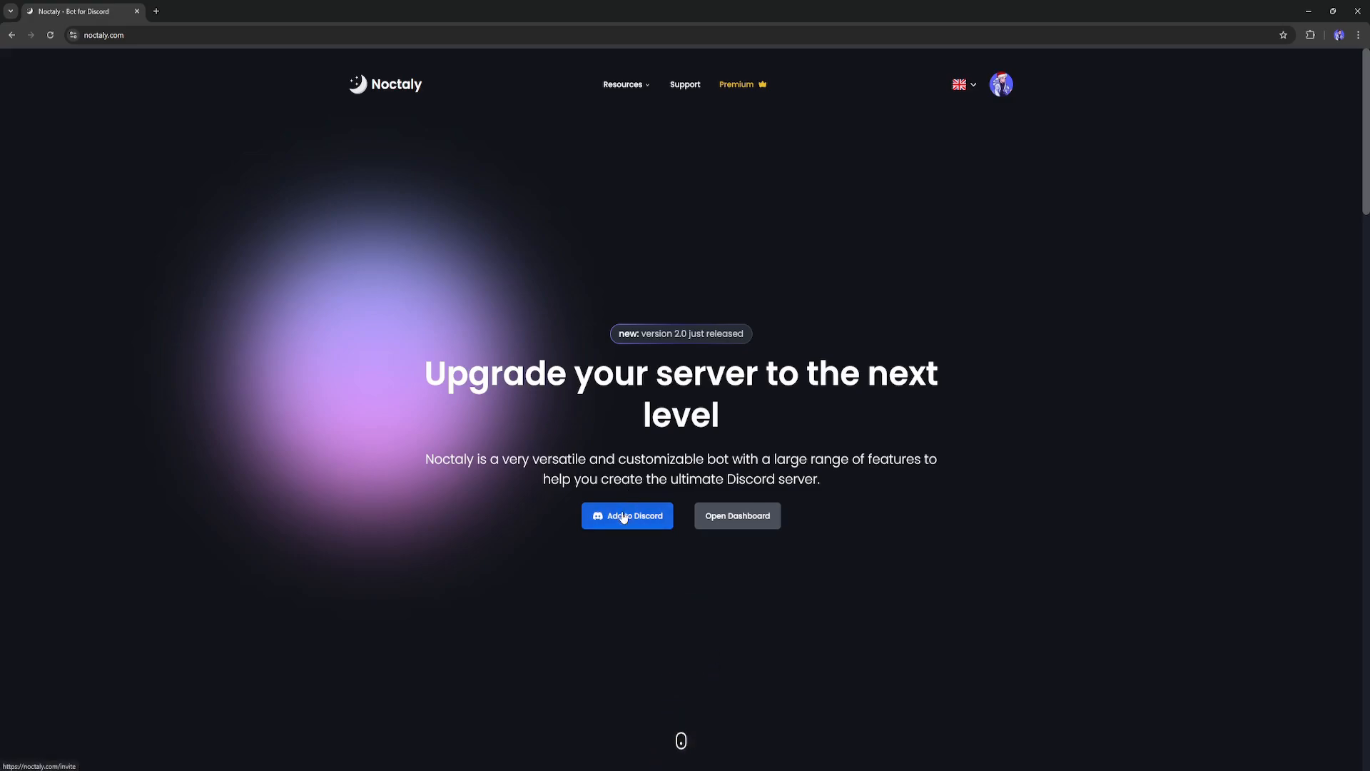
# Step: Open the Noctaly dashboard to view the list of owned servers
pyautogui.click(628, 515)
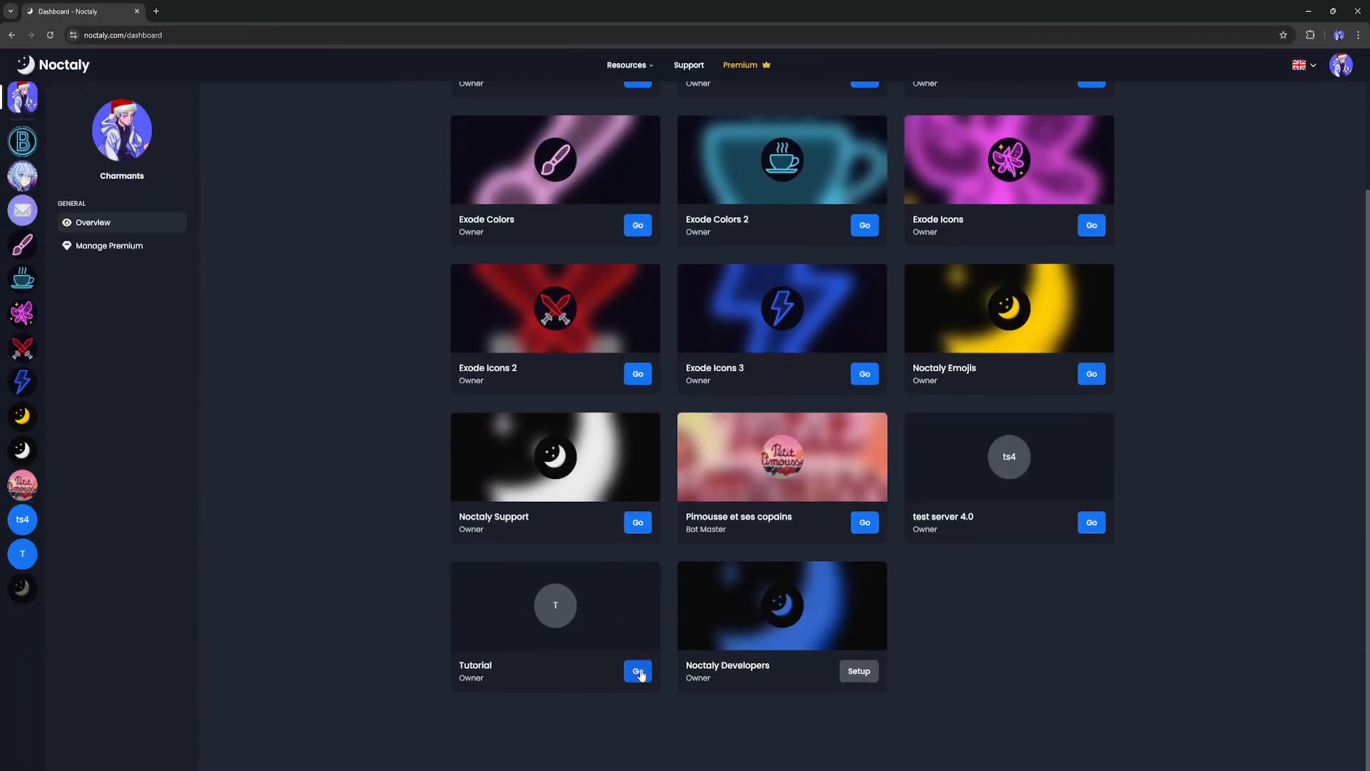
# Step: Start a new sticky message on Tutorial, find no embeds, and go to Embed Messages
pyautogui.click(637, 671)
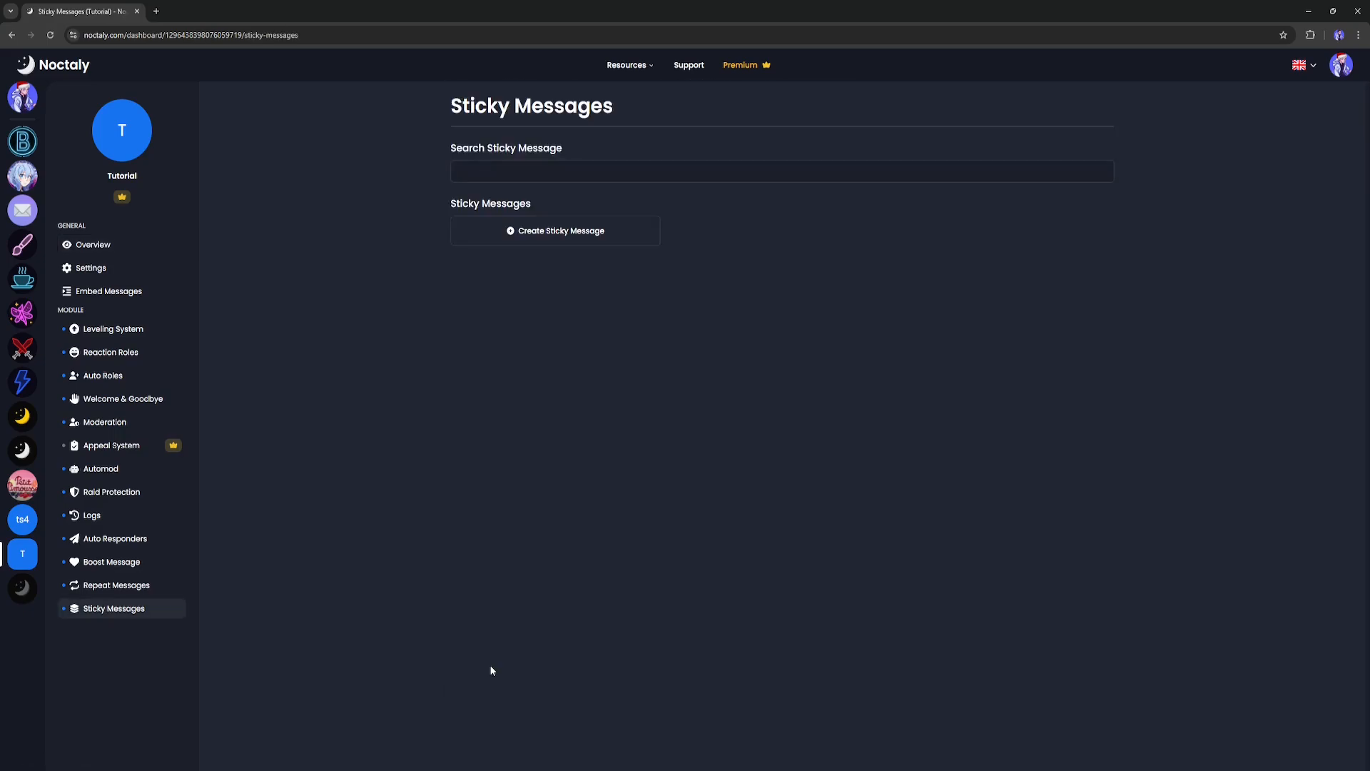
pyautogui.moveTo(631, 230)
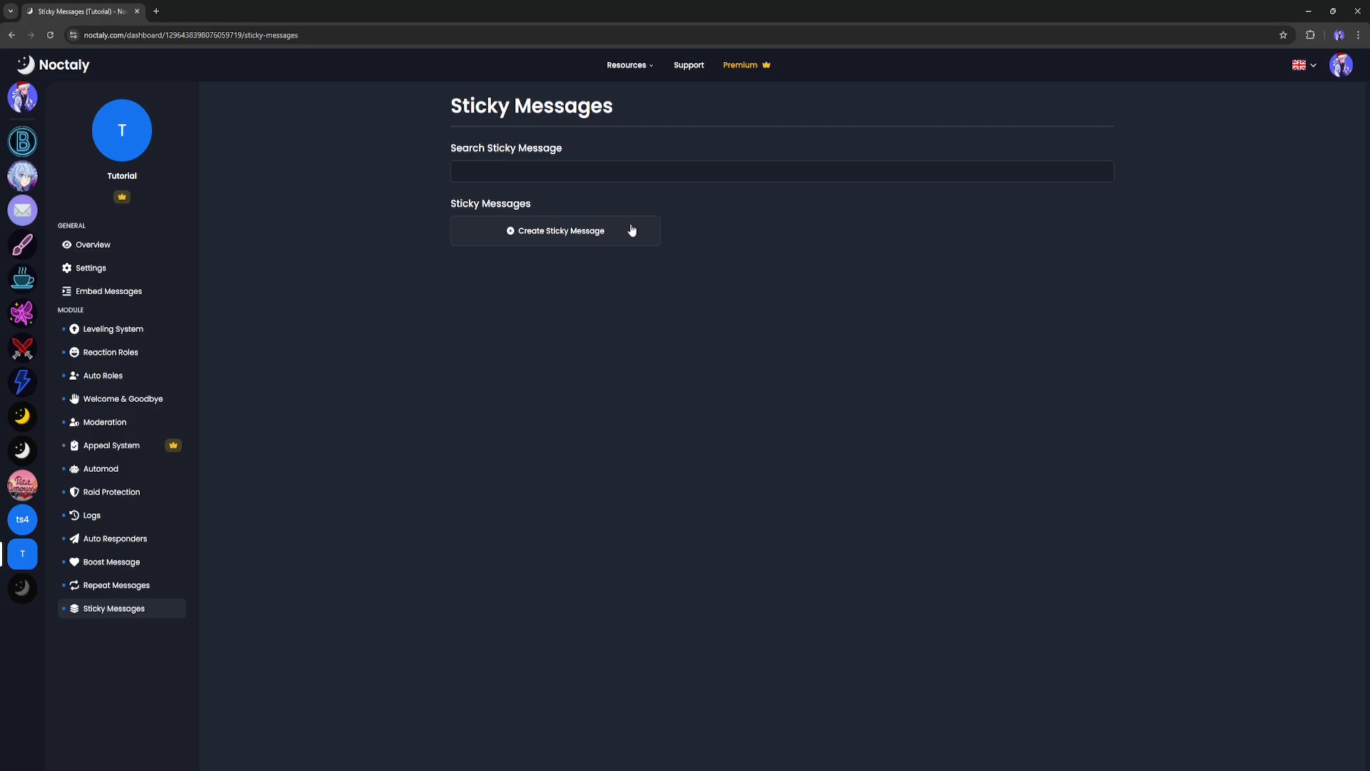
pyautogui.click(555, 231)
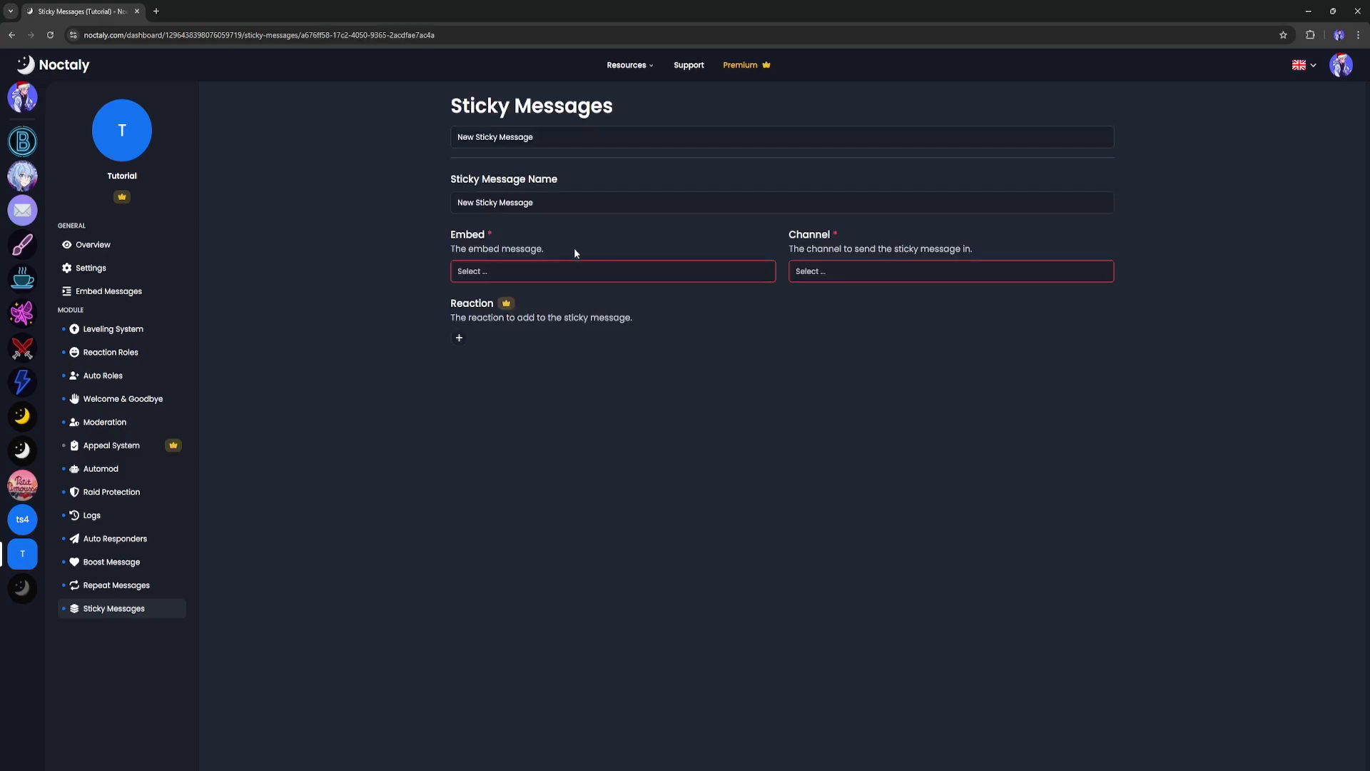
pyautogui.click(613, 271)
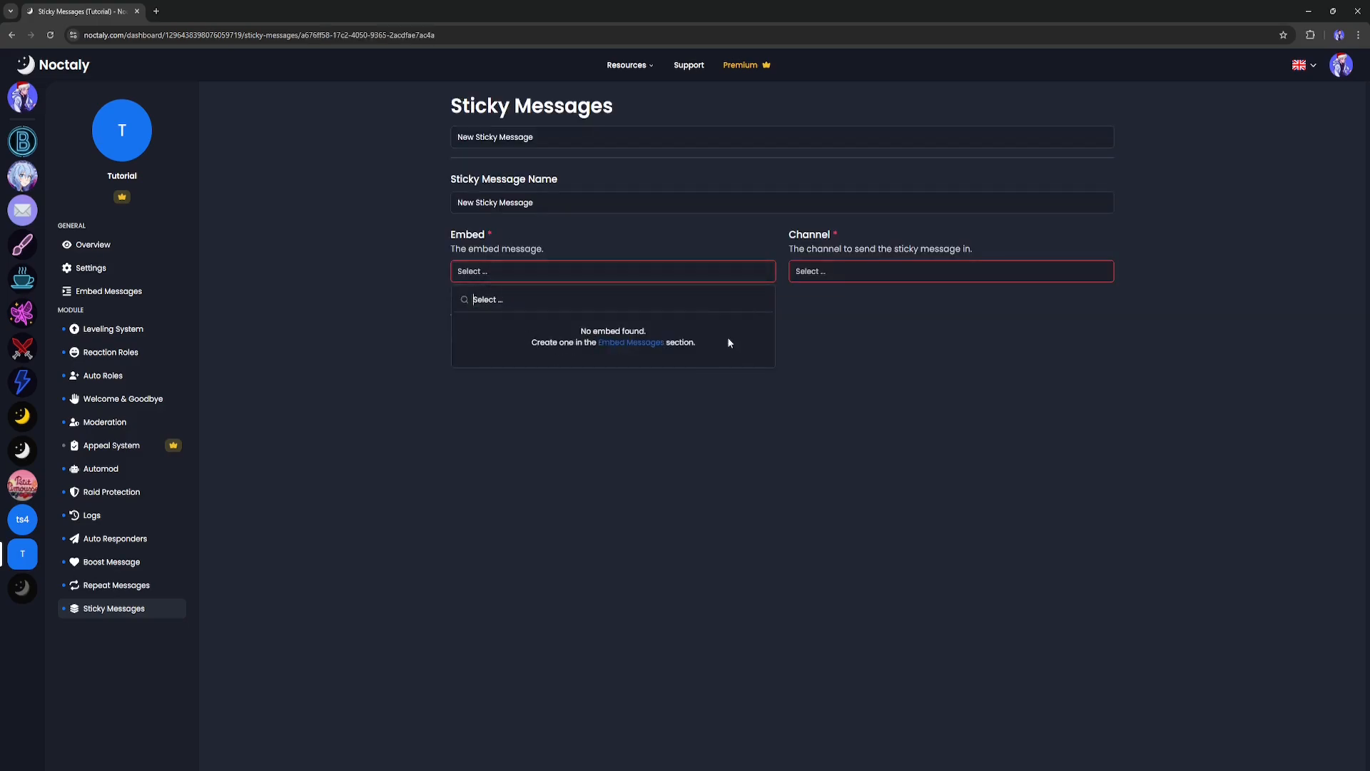
pyautogui.moveTo(603, 386)
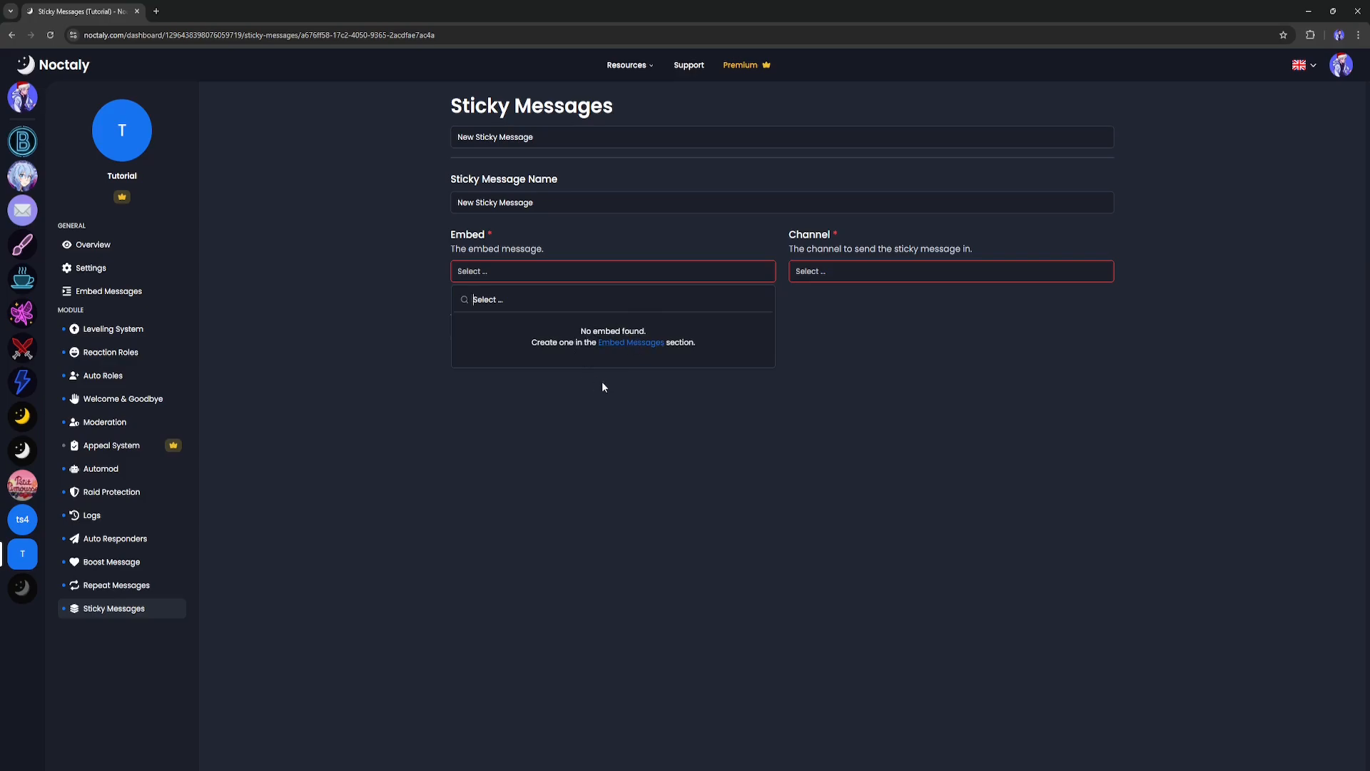
pyautogui.click(603, 387)
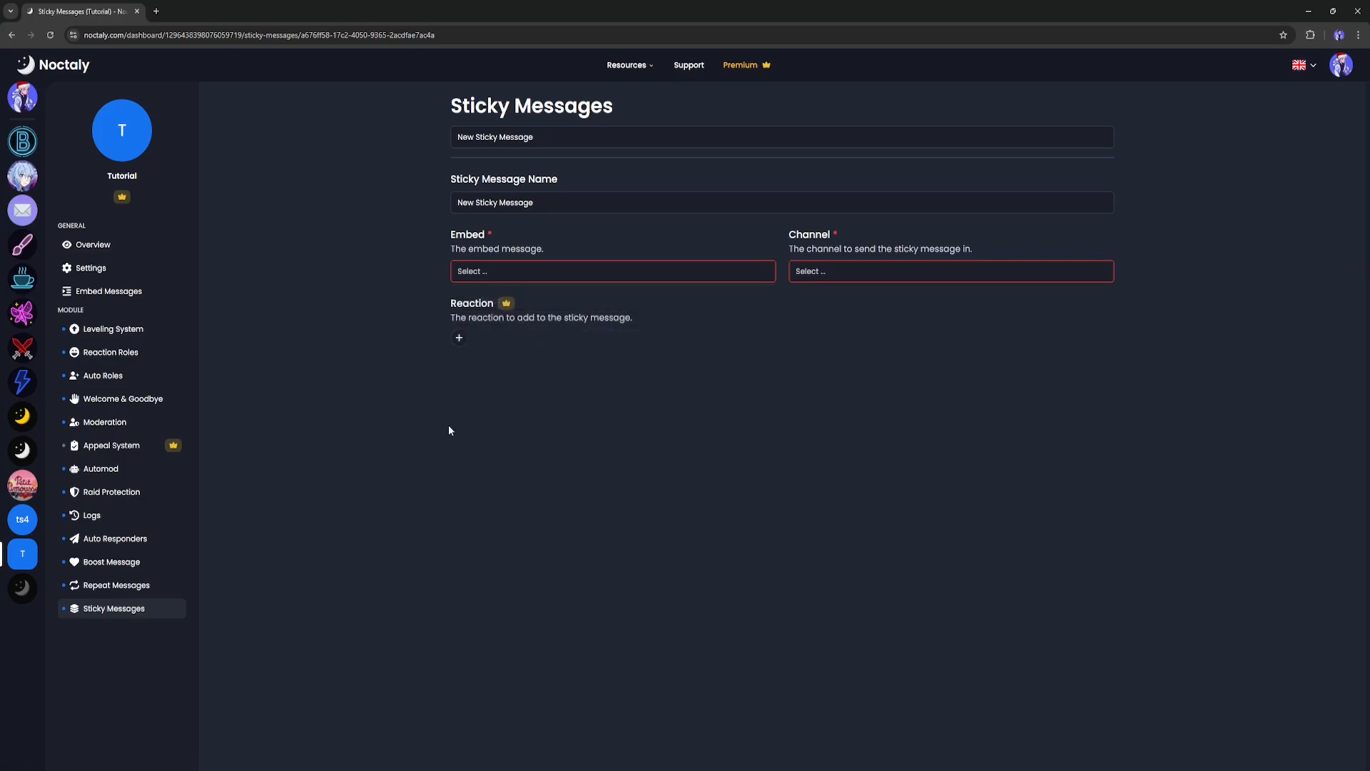
pyautogui.click(109, 291)
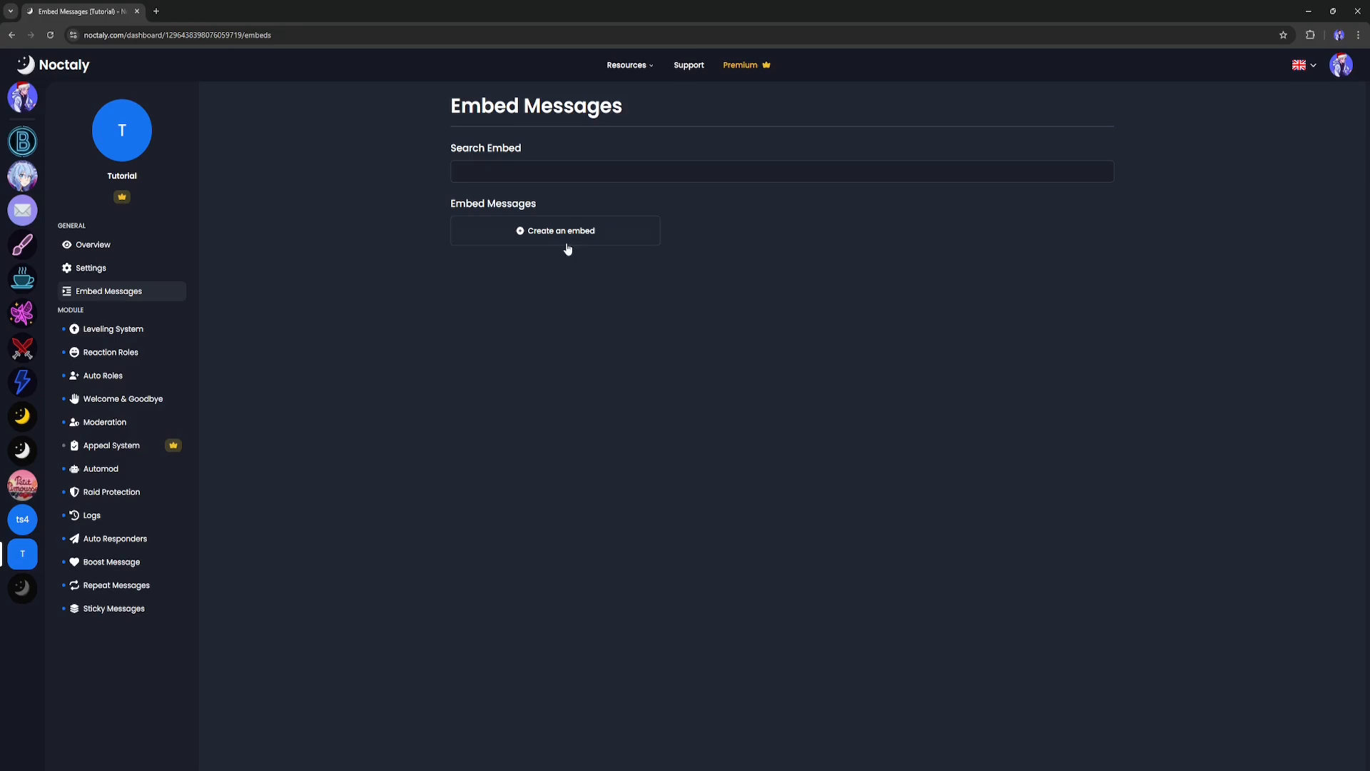
# Step: Create an embed named 'Booster Perks', then return to the server Overview
pyautogui.click(555, 230)
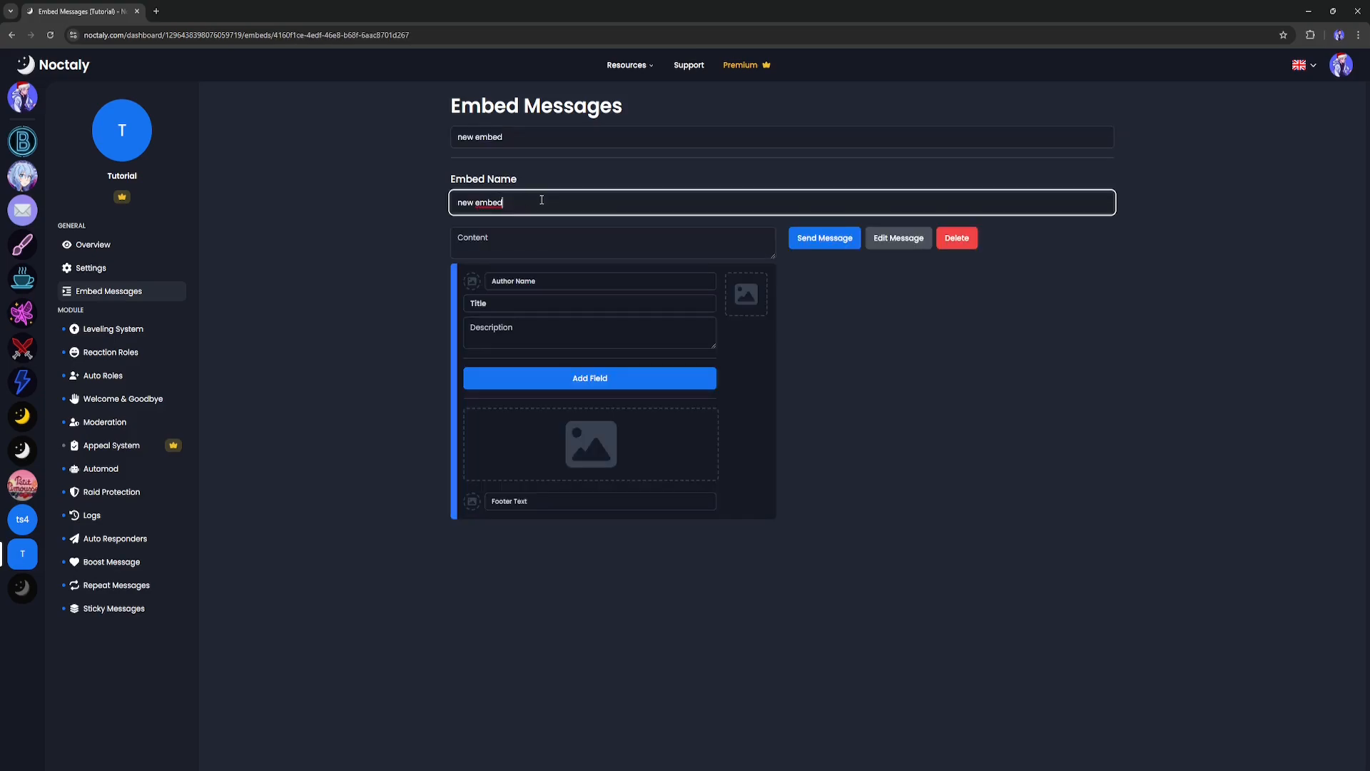
pyautogui.write('Booster Perks')
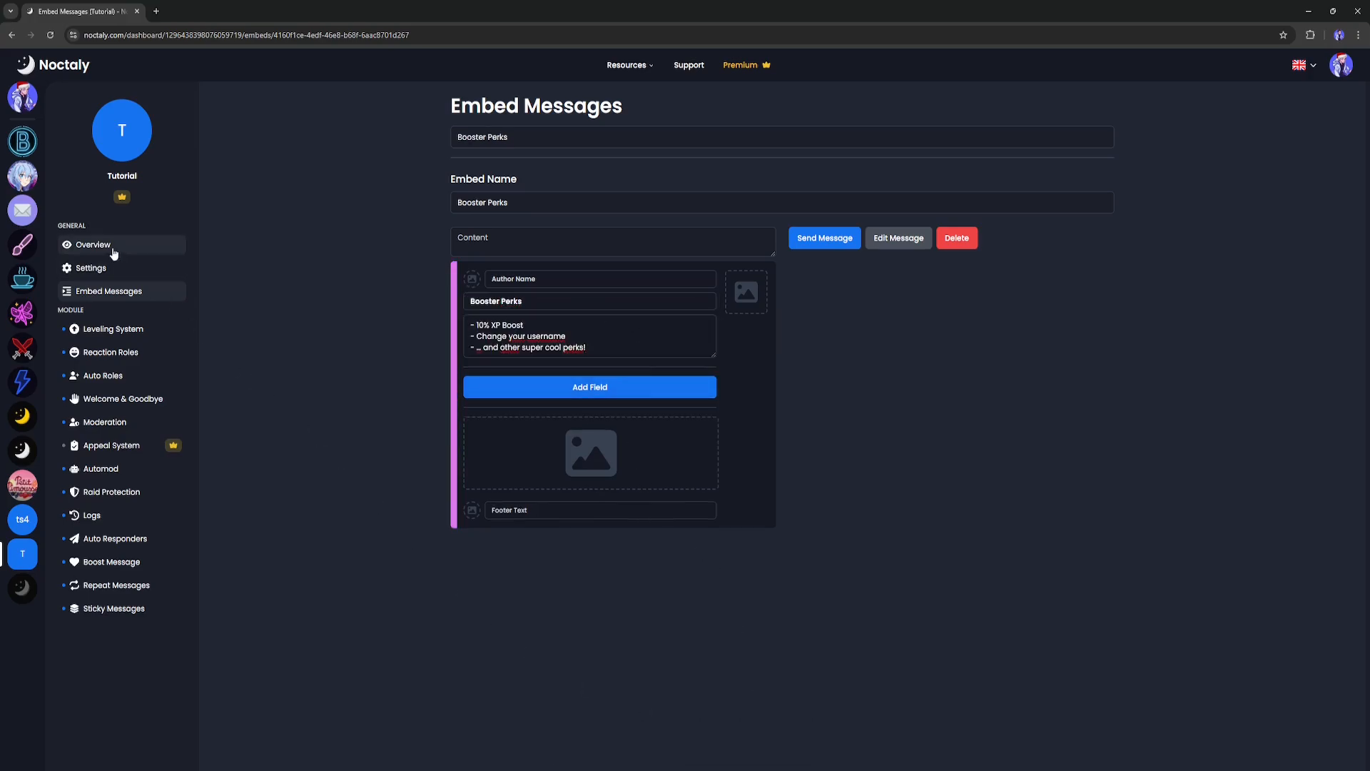
pyautogui.click(91, 244)
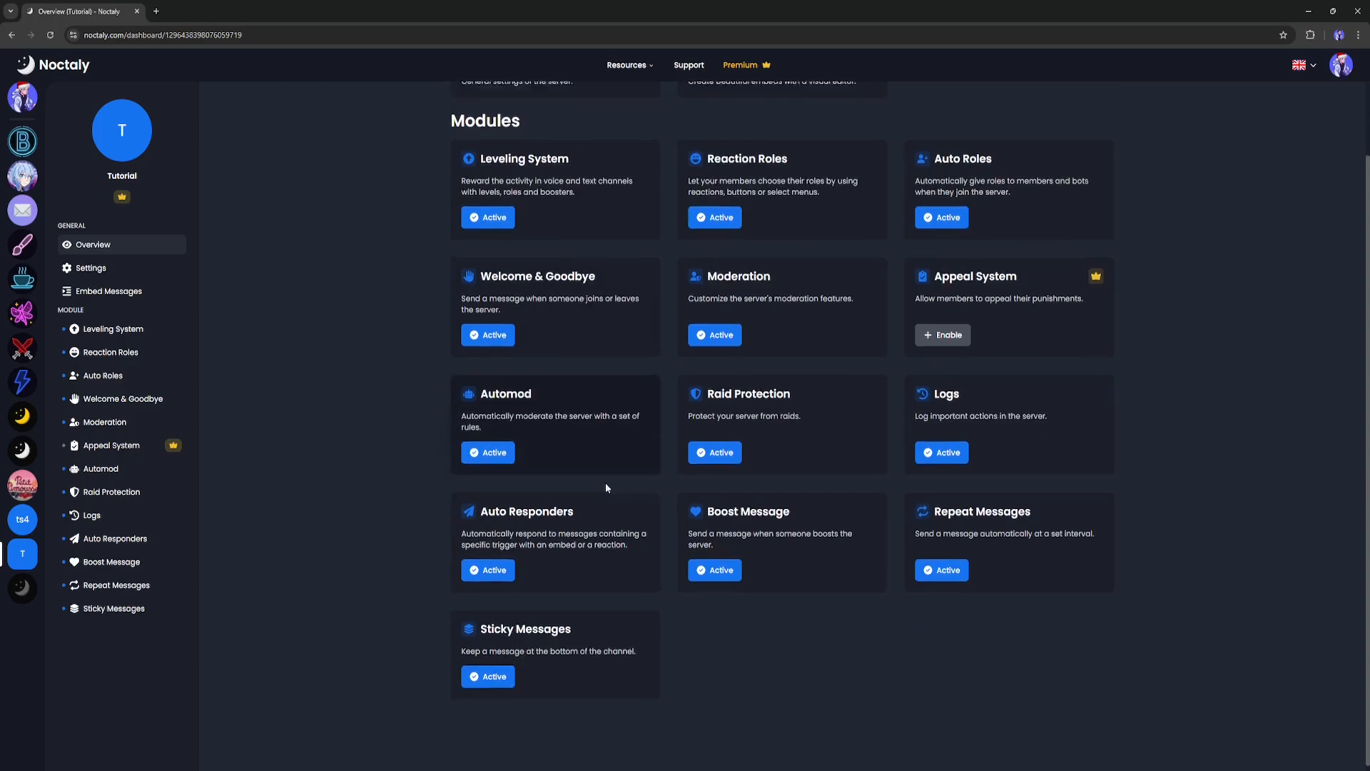
# Step: Edit the New Sticky Message and attach the Booster Perks embed to it
pyautogui.click(113, 608)
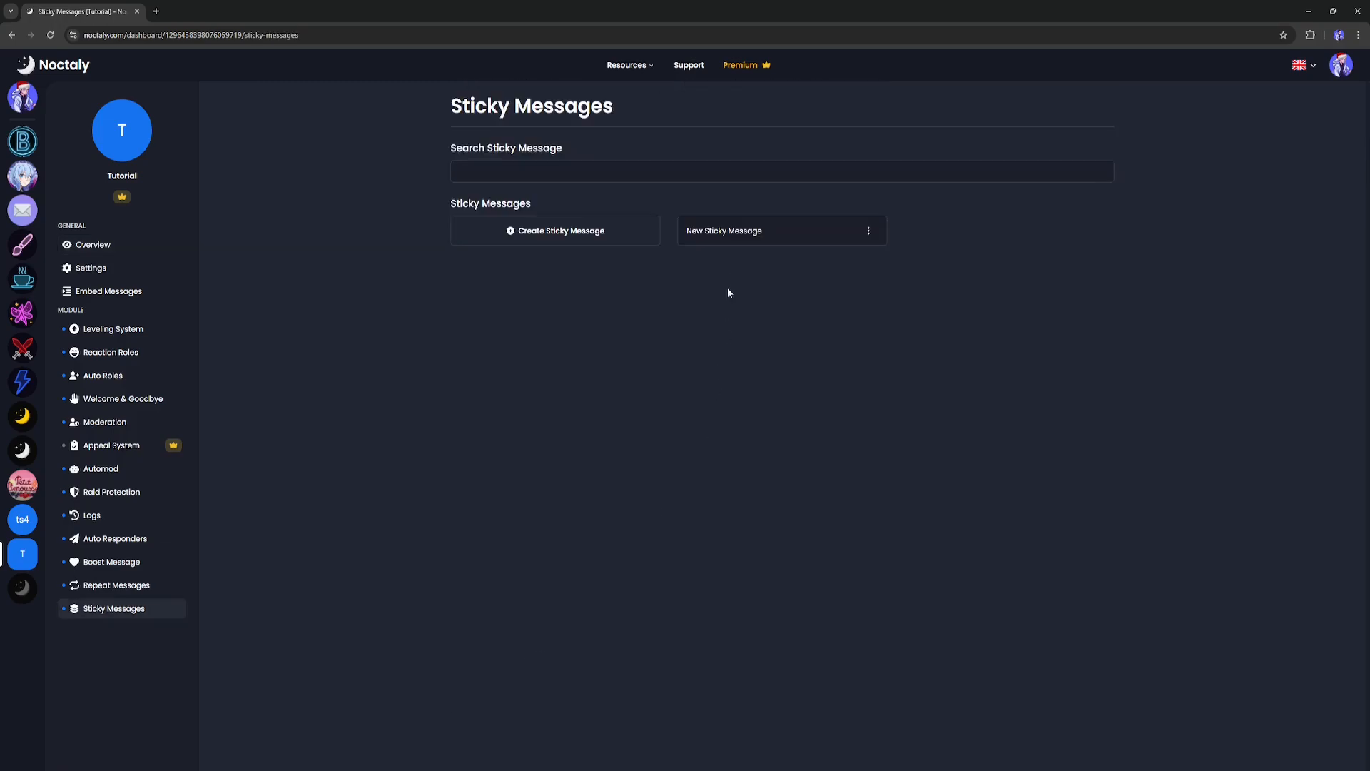
pyautogui.click(754, 230)
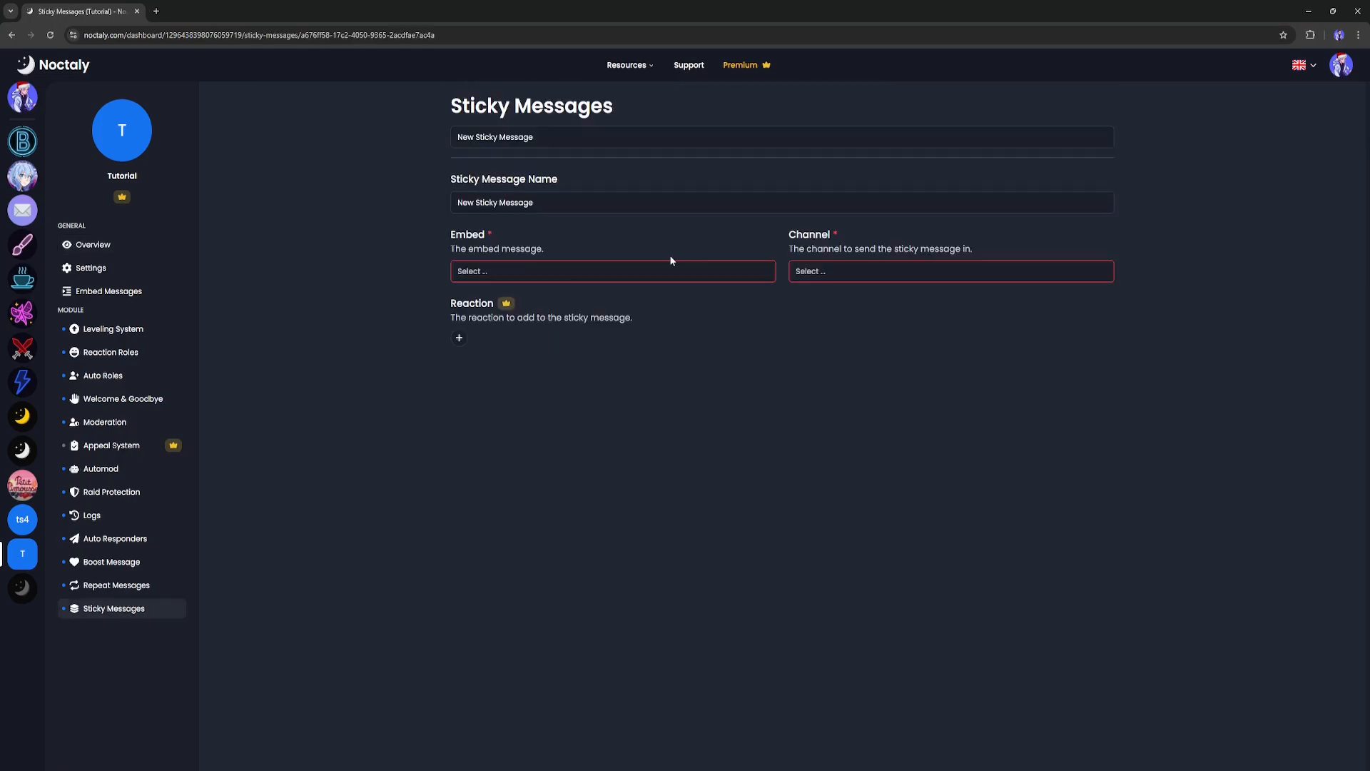
pyautogui.click(613, 271)
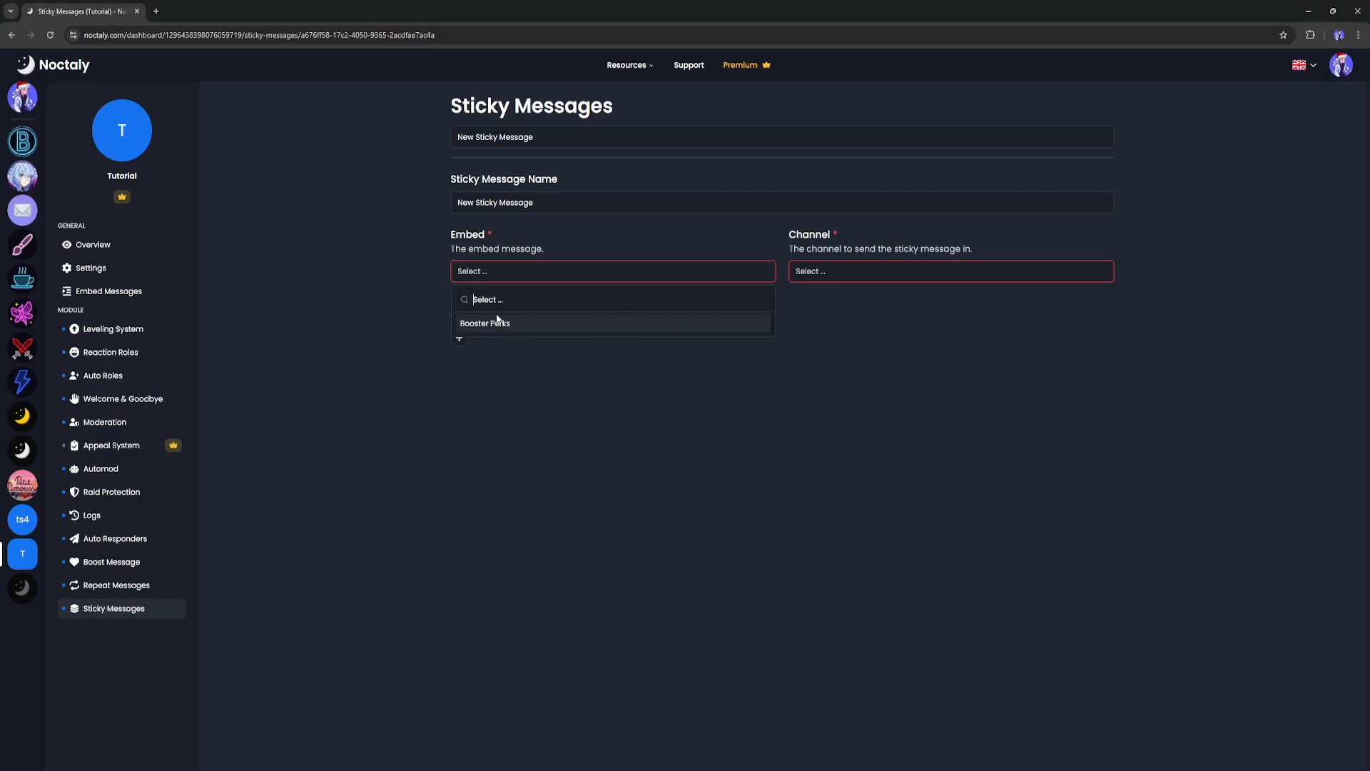
pyautogui.click(485, 323)
pyautogui.write('booster perks')
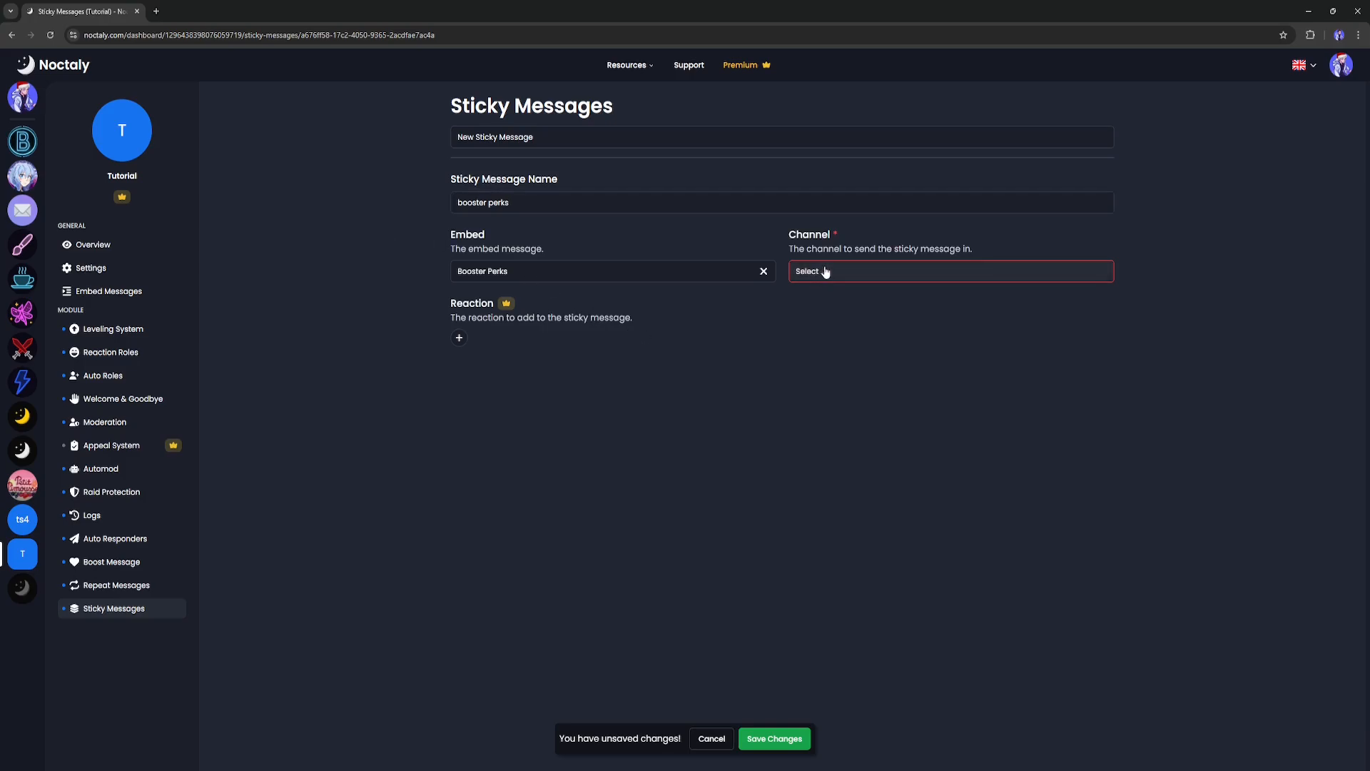
# Step: Set the sticky message channel to #boosts with a red heart reaction, then save
pyautogui.click(951, 271)
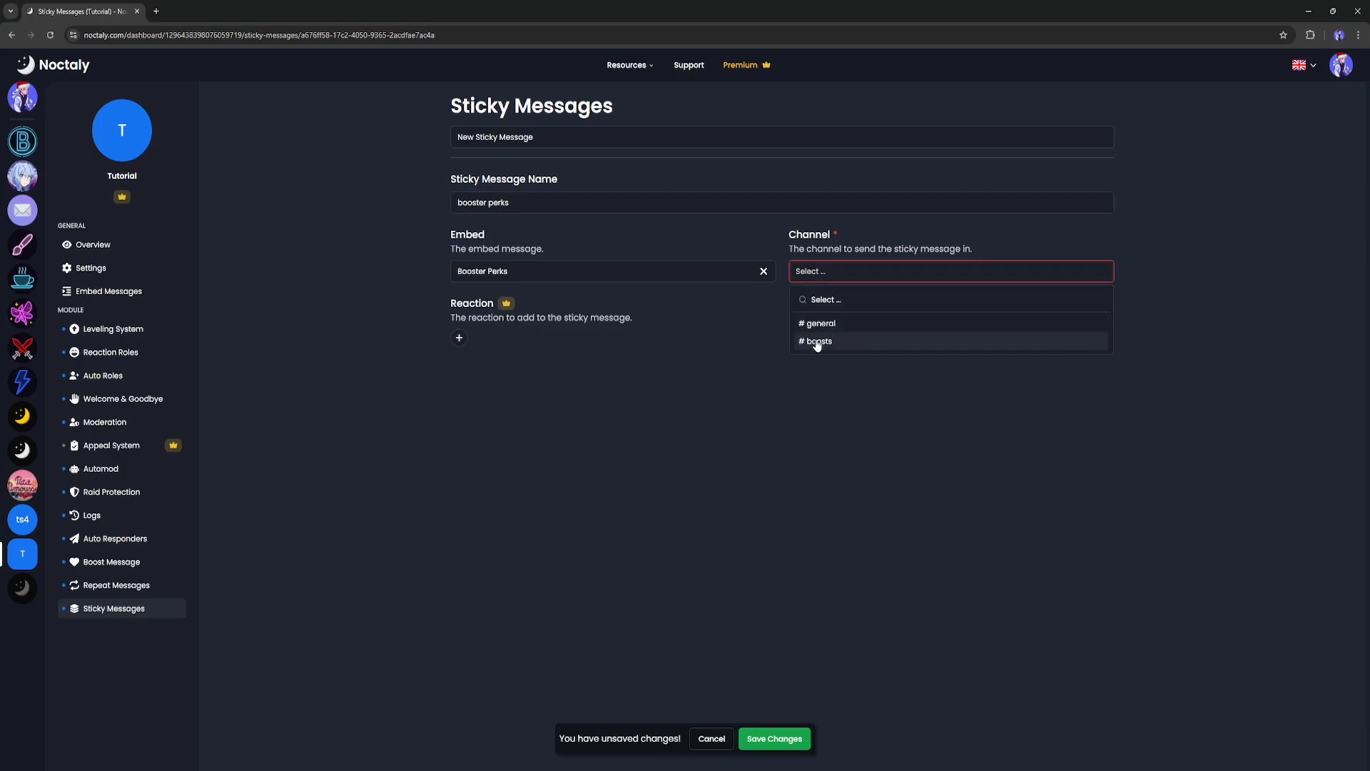
pyautogui.click(817, 341)
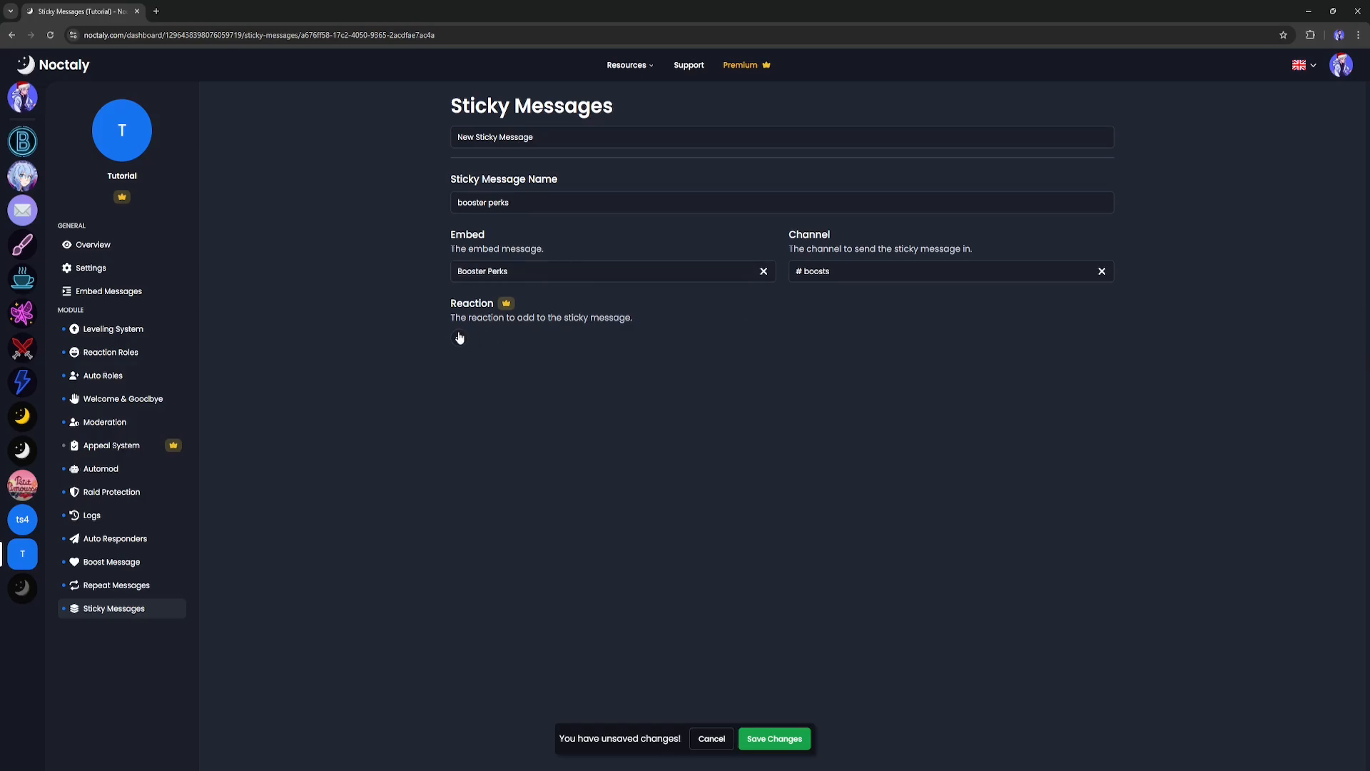
pyautogui.click(458, 336)
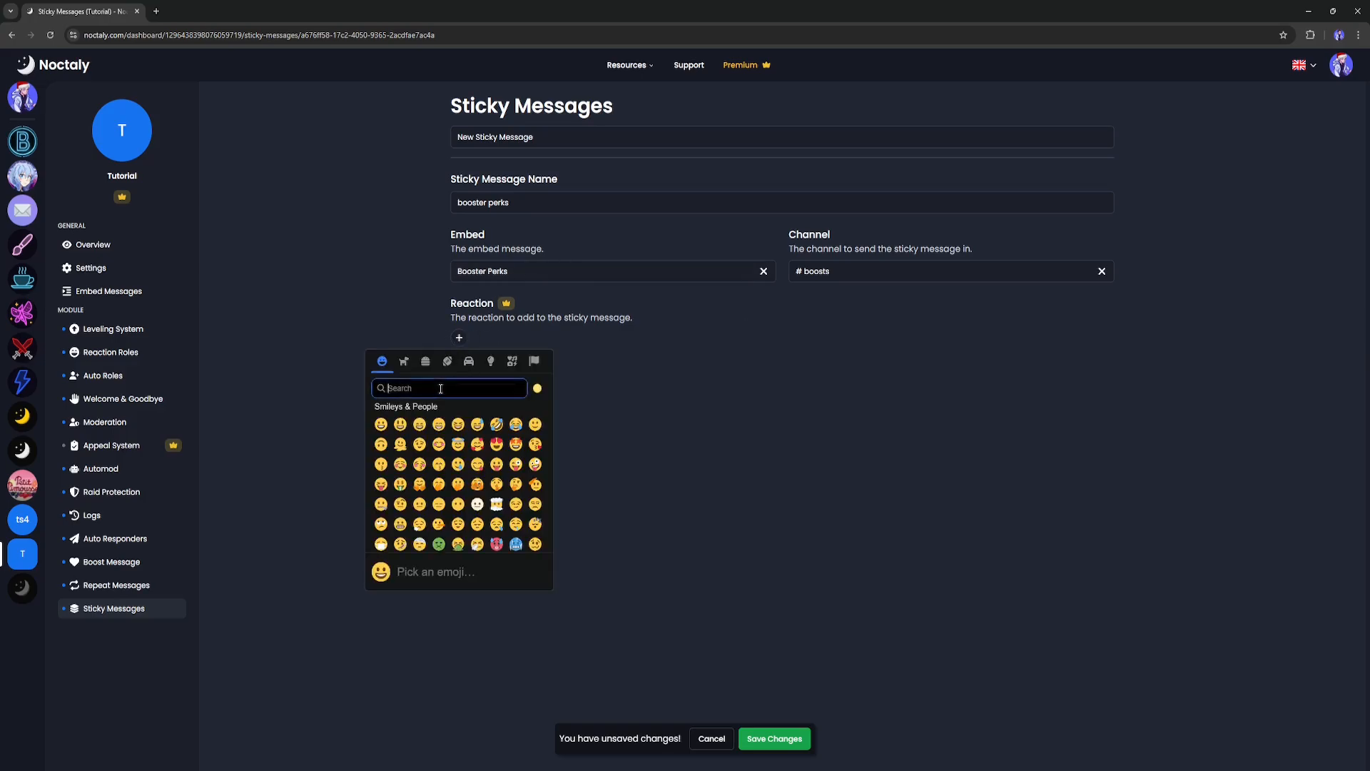
pyautogui.write('heart')
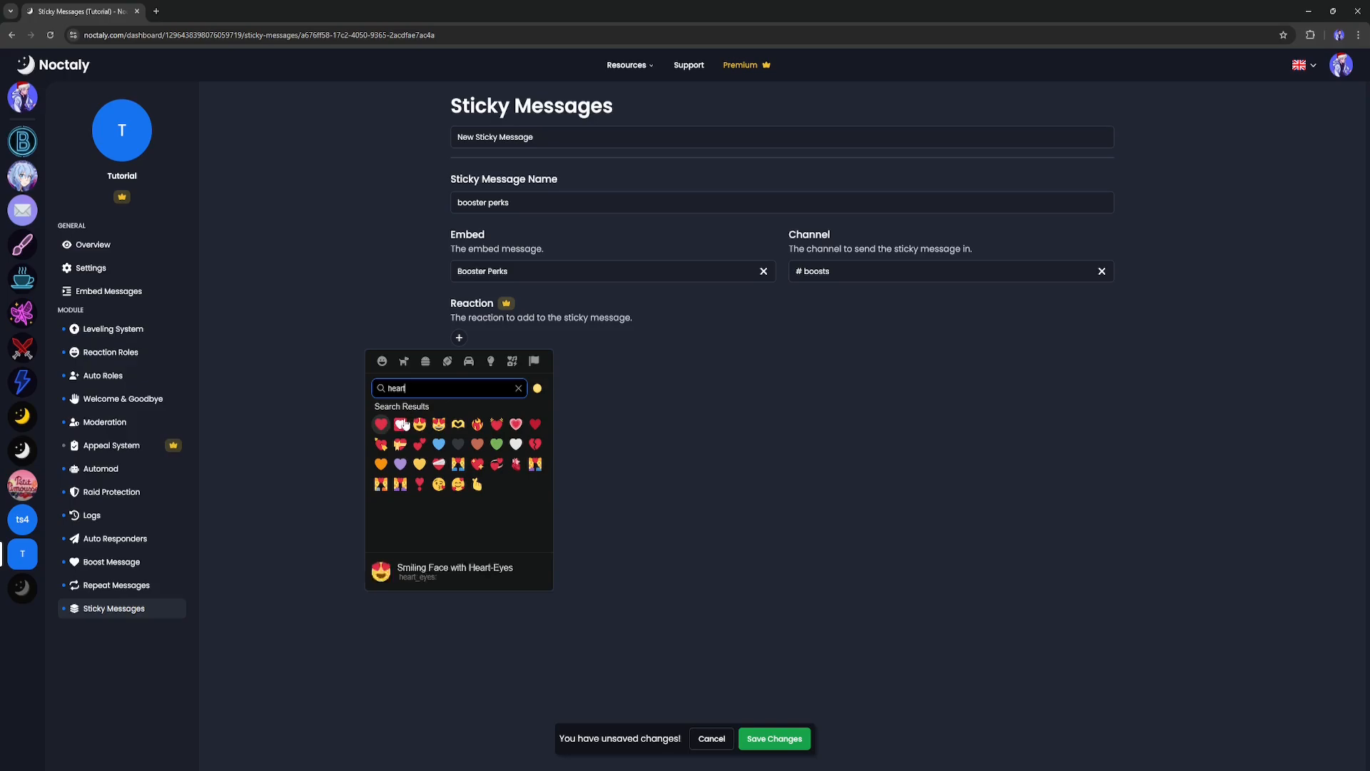
pyautogui.click(381, 423)
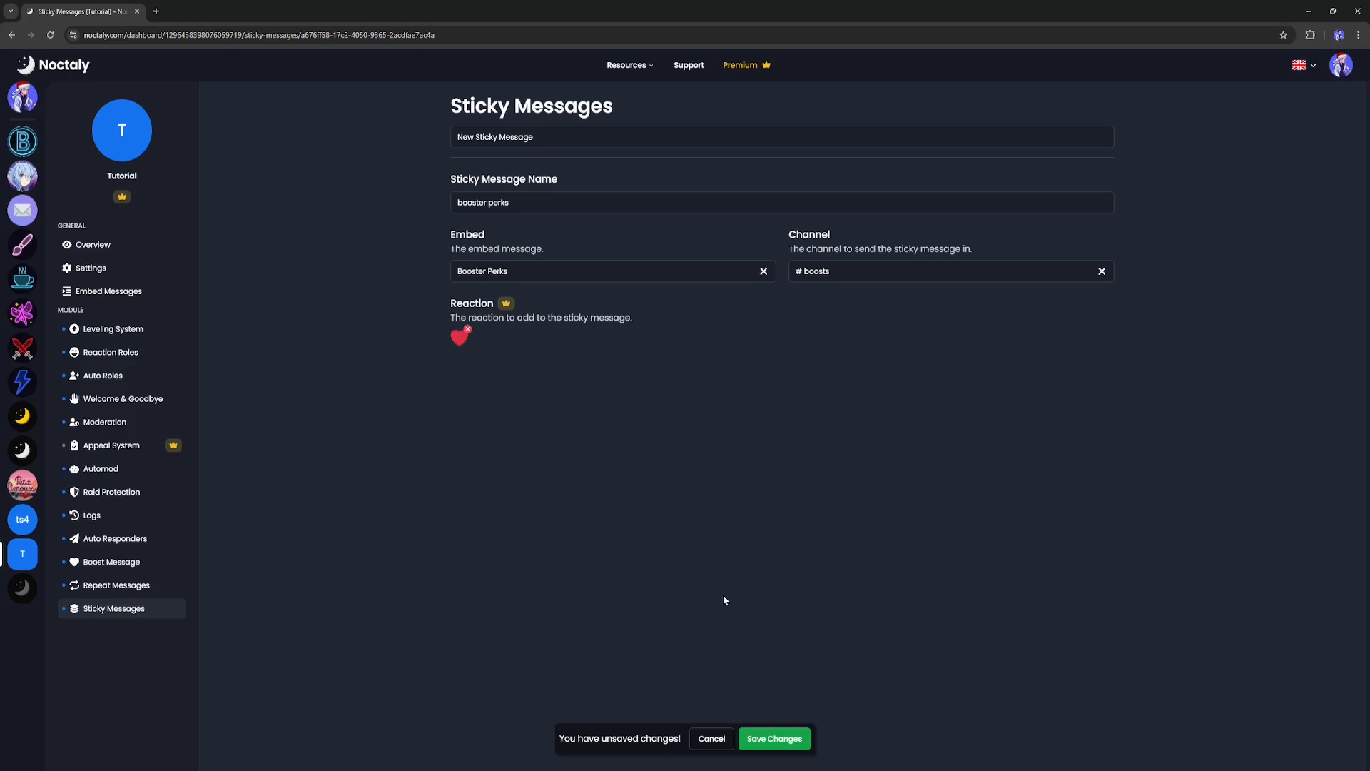
pyautogui.click(775, 739)
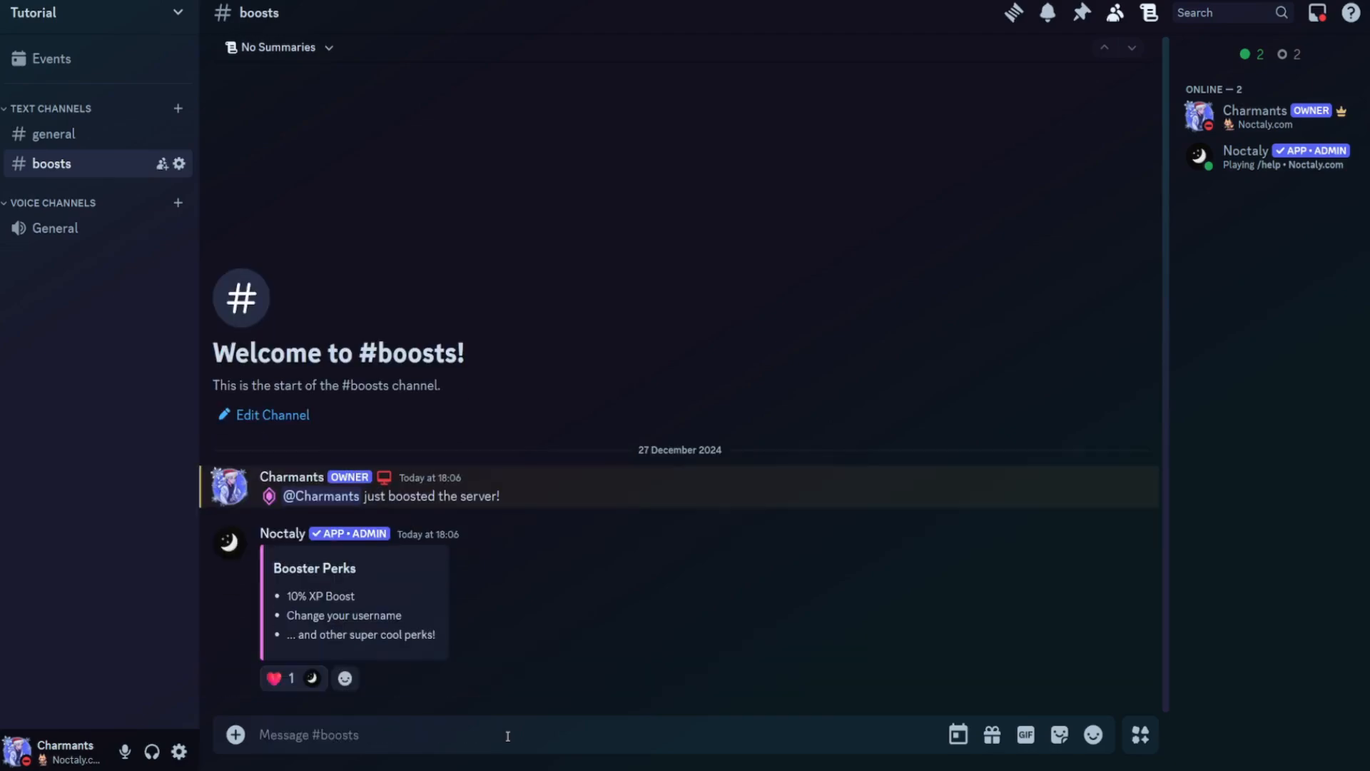
# Step: React with a heart to the Booster Perks message and send another boost message in #boosts
pyautogui.click(311, 678)
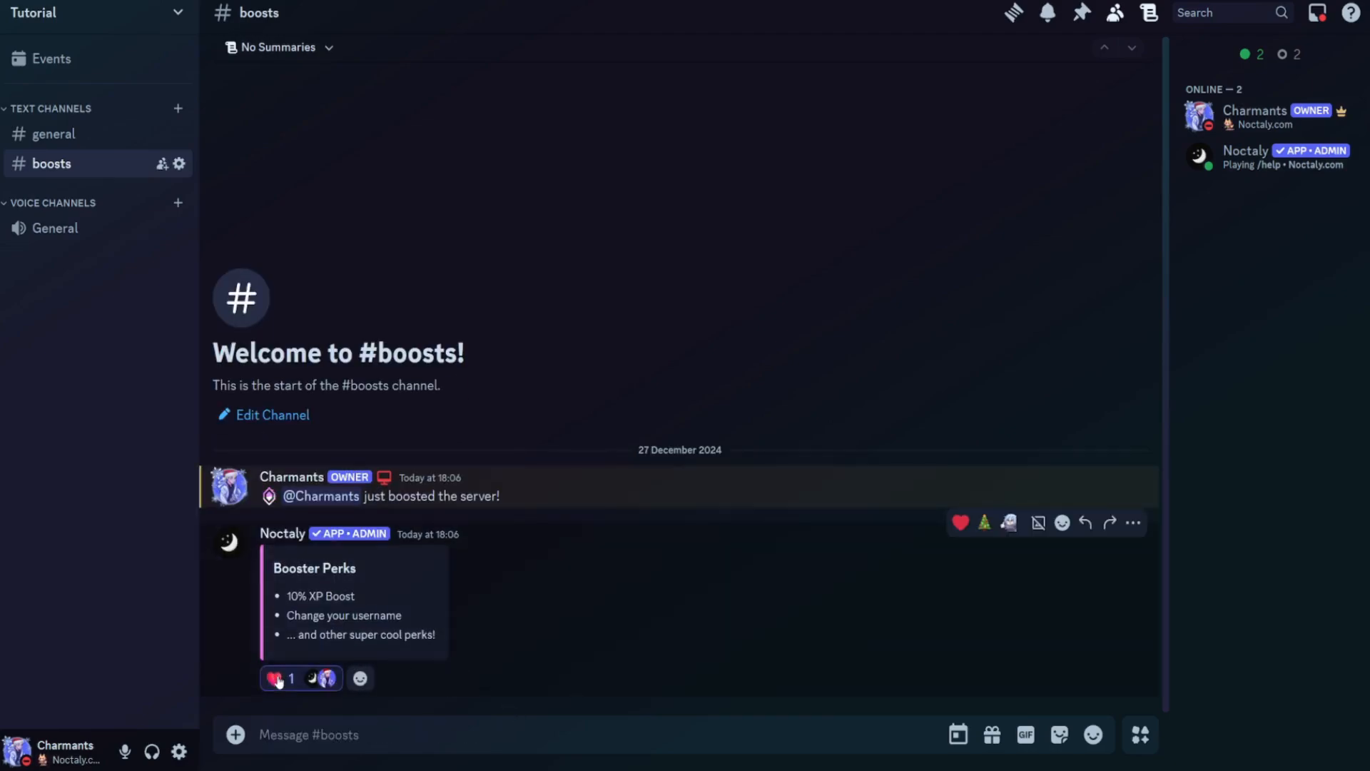
pyautogui.click(277, 678)
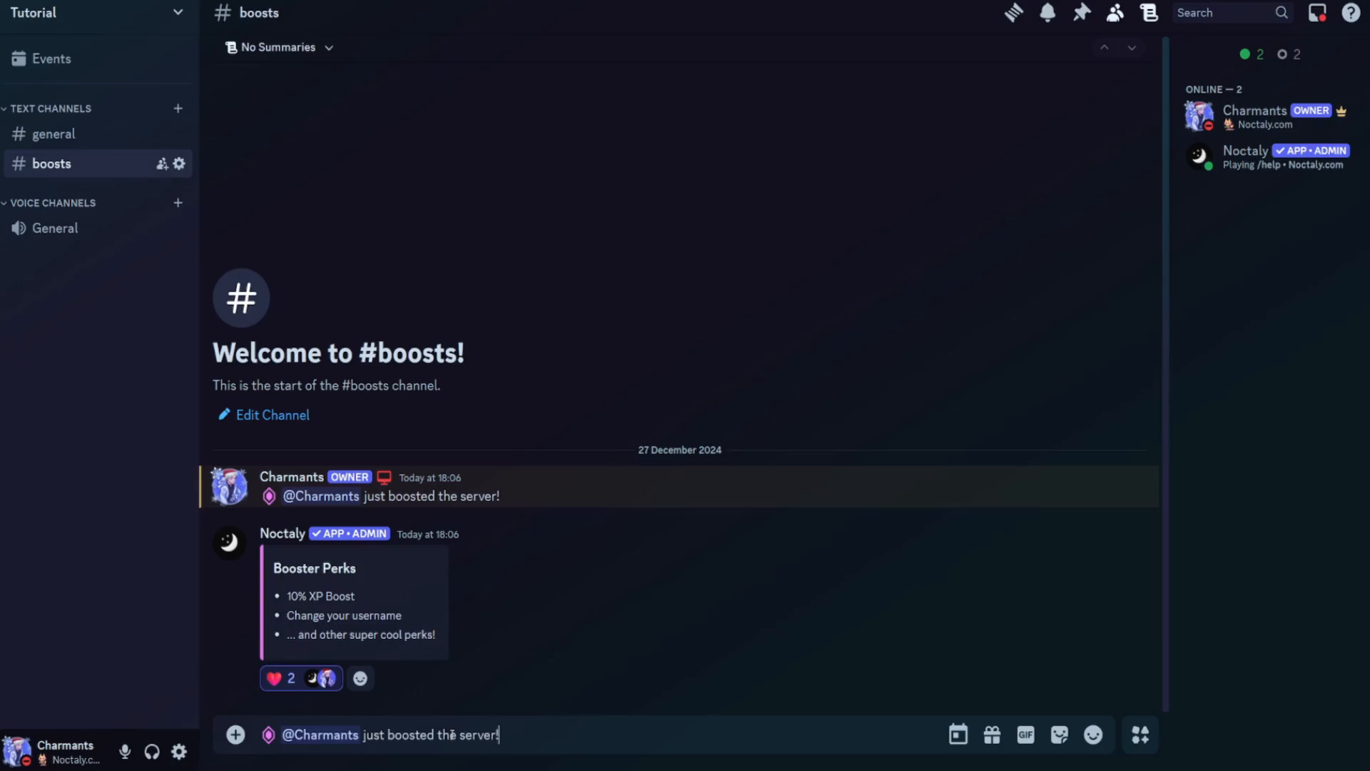
pyautogui.press('Enter')
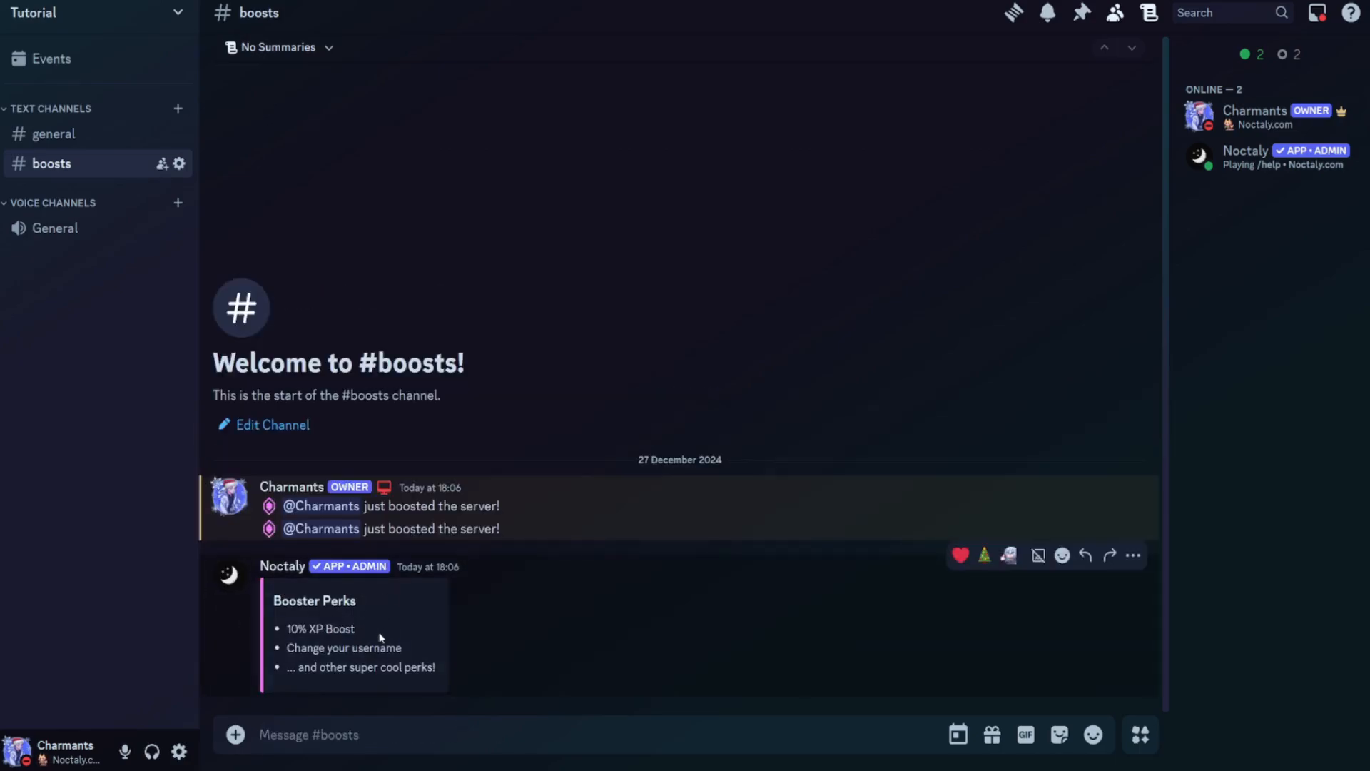